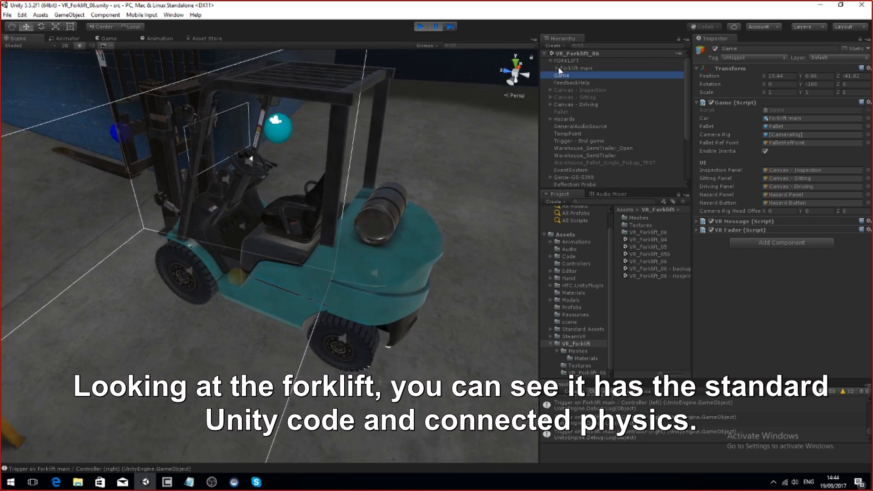
Expand Forklift main and its WheelColliders group to inspect a wheel's collider settings.
left_click(585, 97)
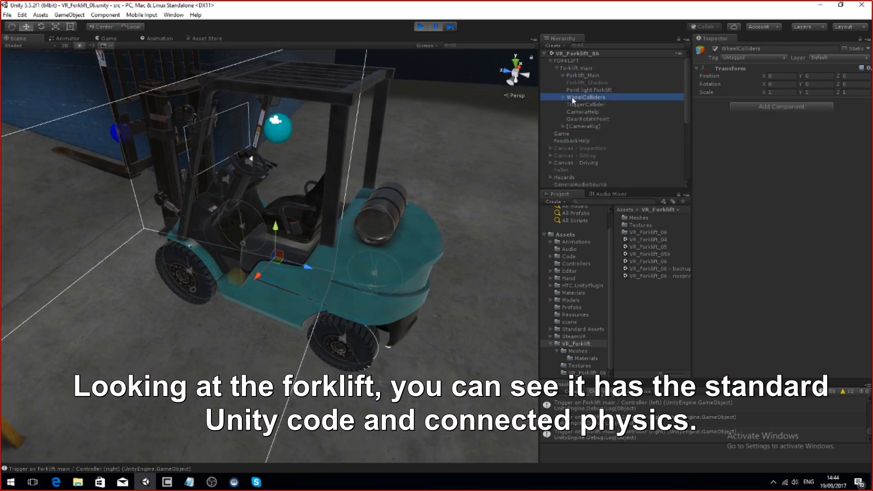
left_click(576, 69)
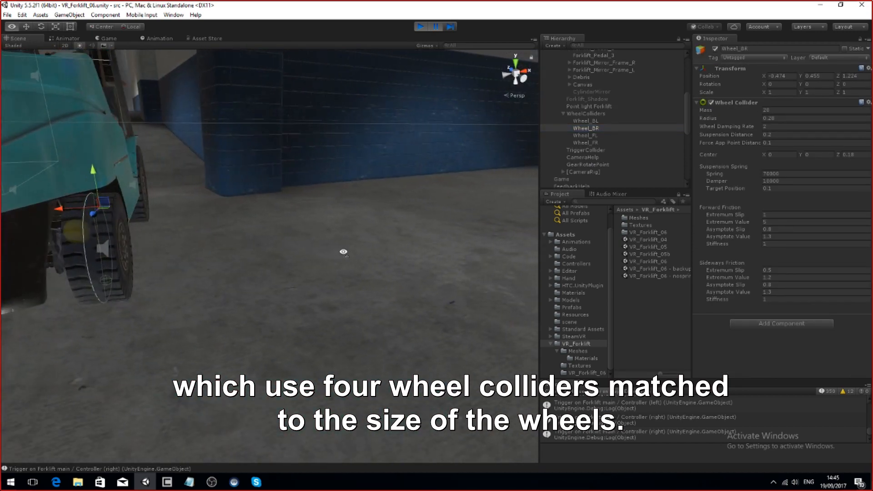
left_click(420, 27)
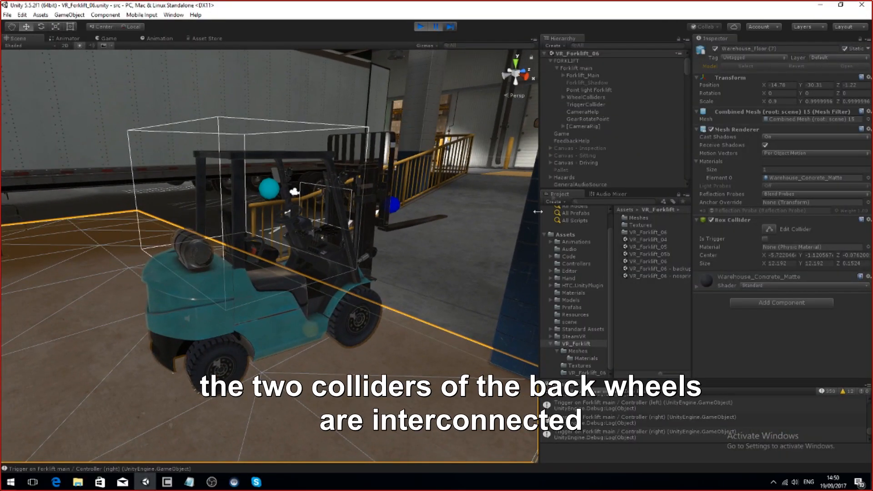
Inspect Forklift main's rigidbody settings, then highlight the Forklift_Wheel_BL back-left wheel mesh.
left_click(580, 67)
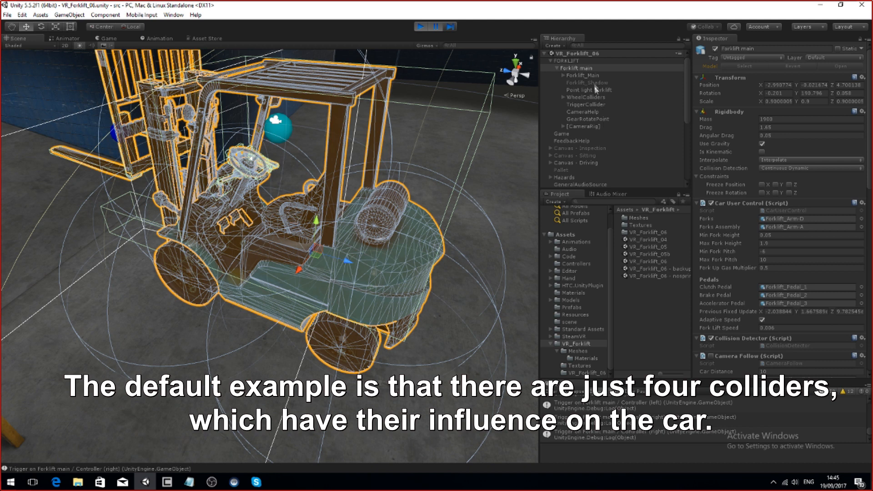
left_click(596, 148)
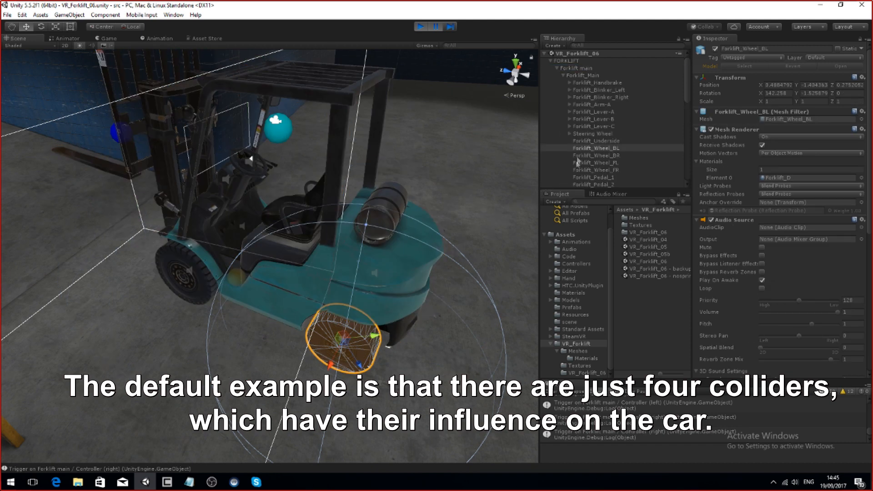
scroll("down", 3)
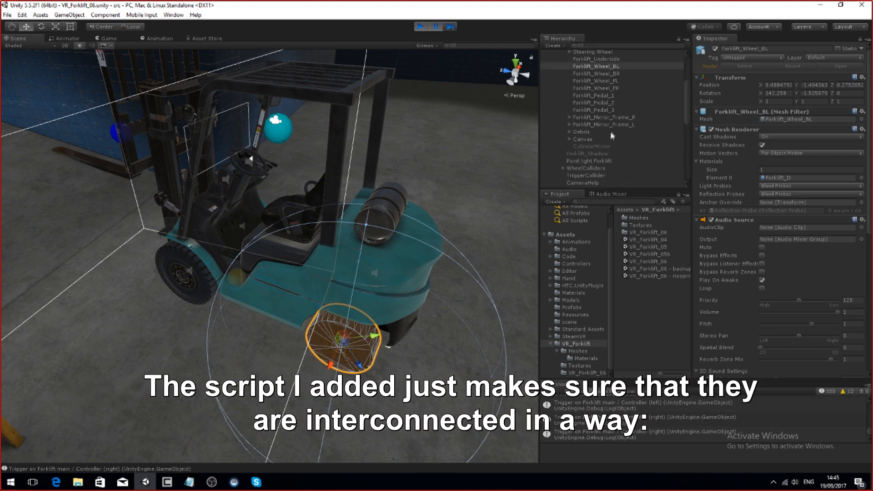
left_click(584, 167)
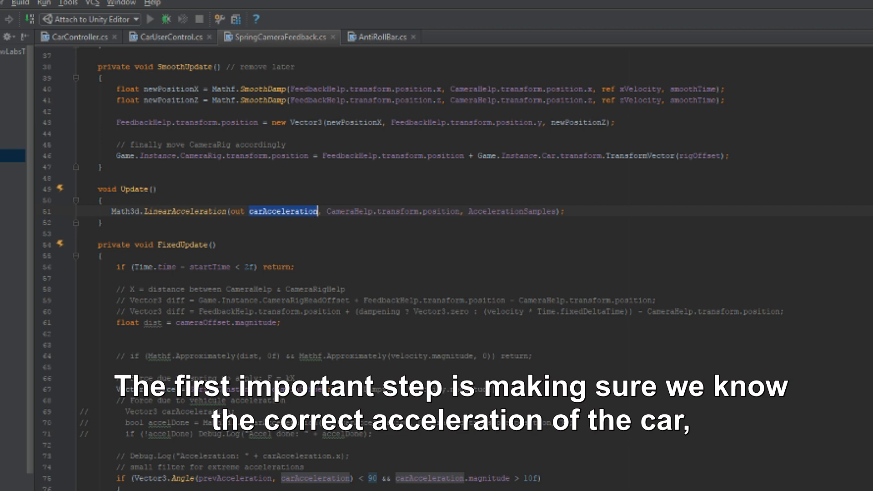
scroll("down", 3)
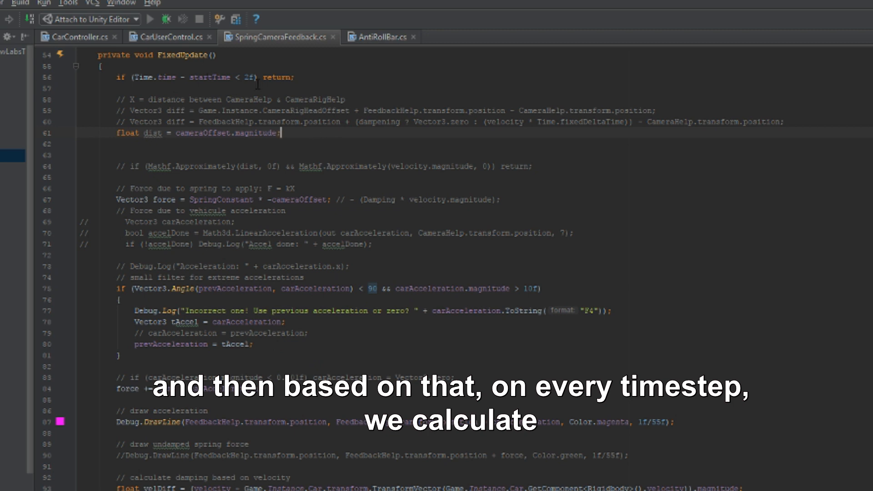
scroll("down", 3)
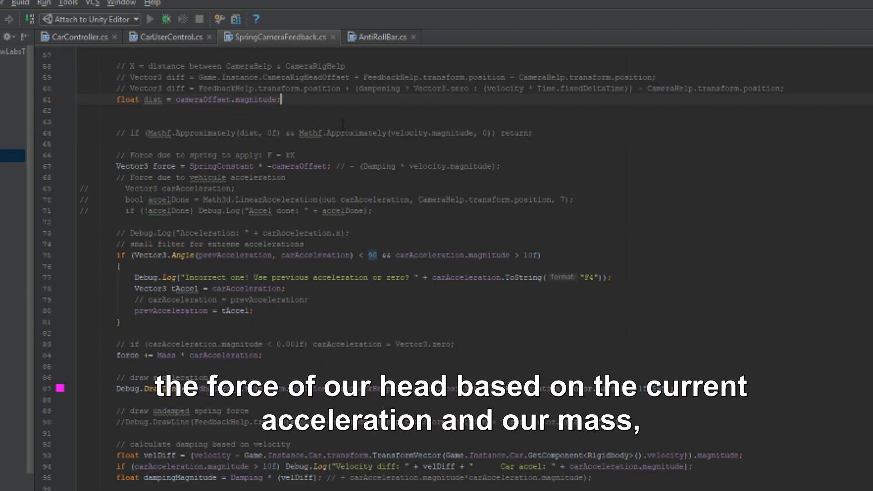
scroll("up", 3)
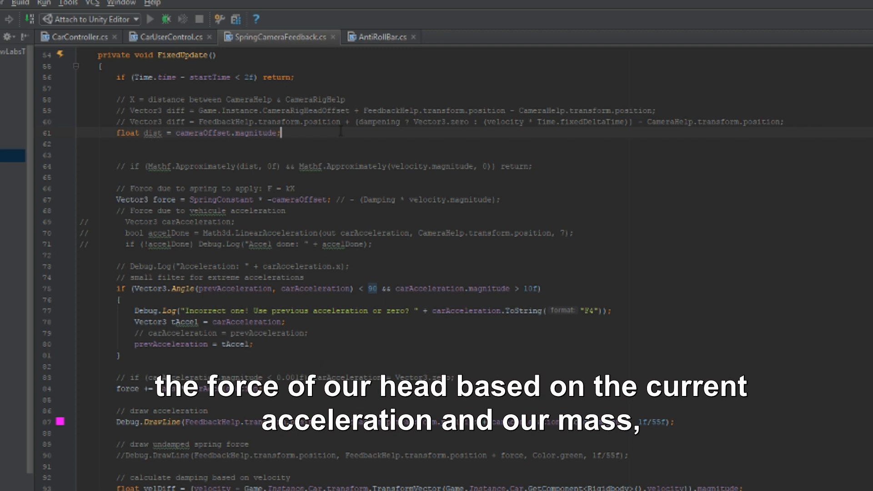
scroll("down", 3)
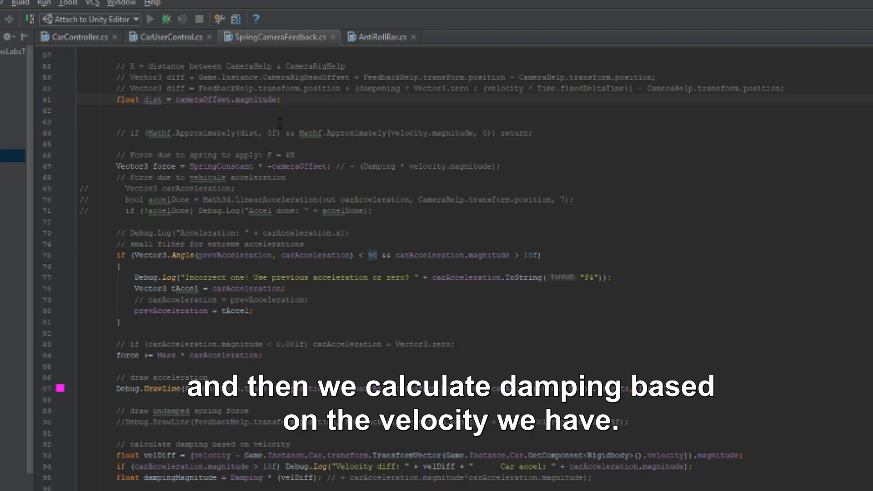